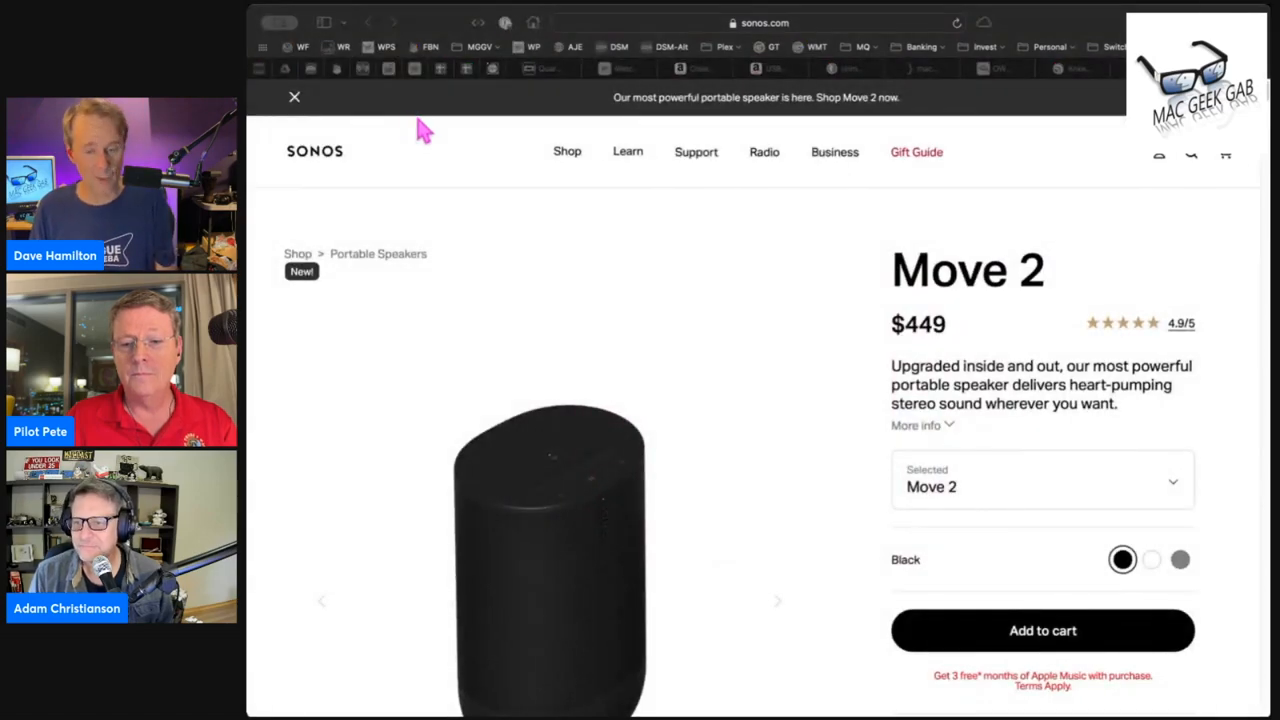
{"action": "mouse_move", "coordinate": [340, 110]}
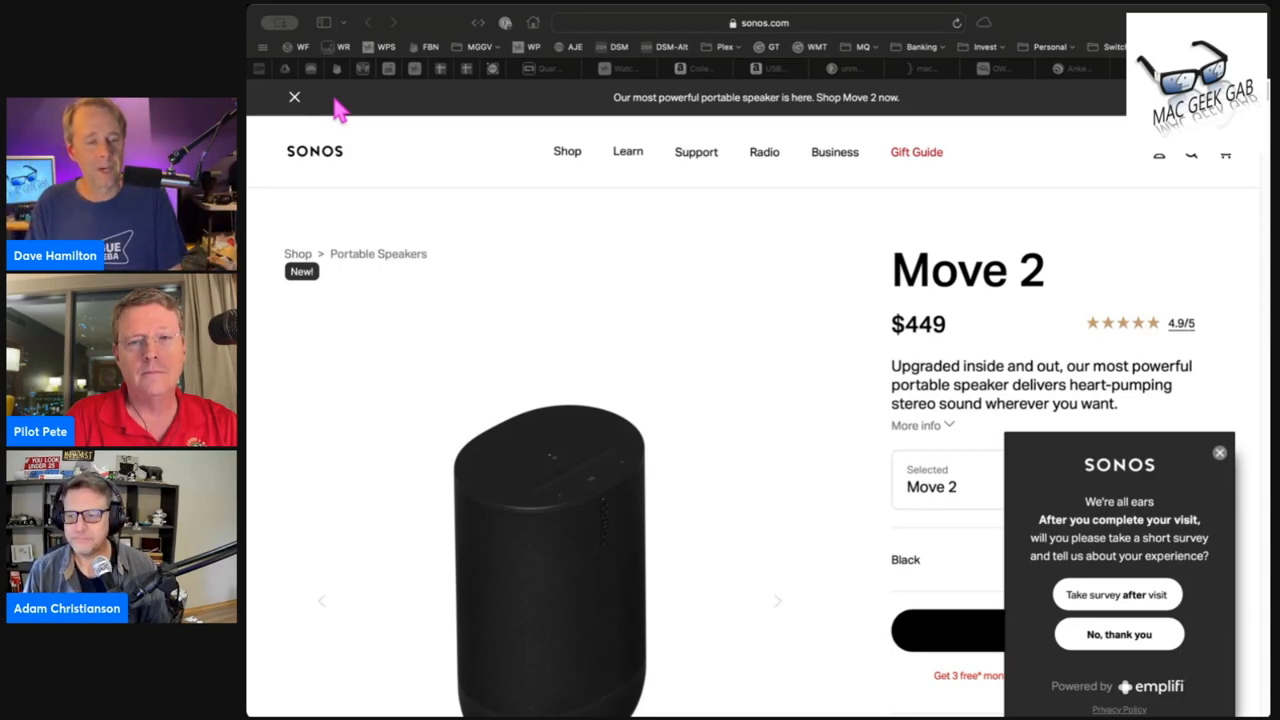
{"action": "mouse_move", "coordinate": [880, 236]}
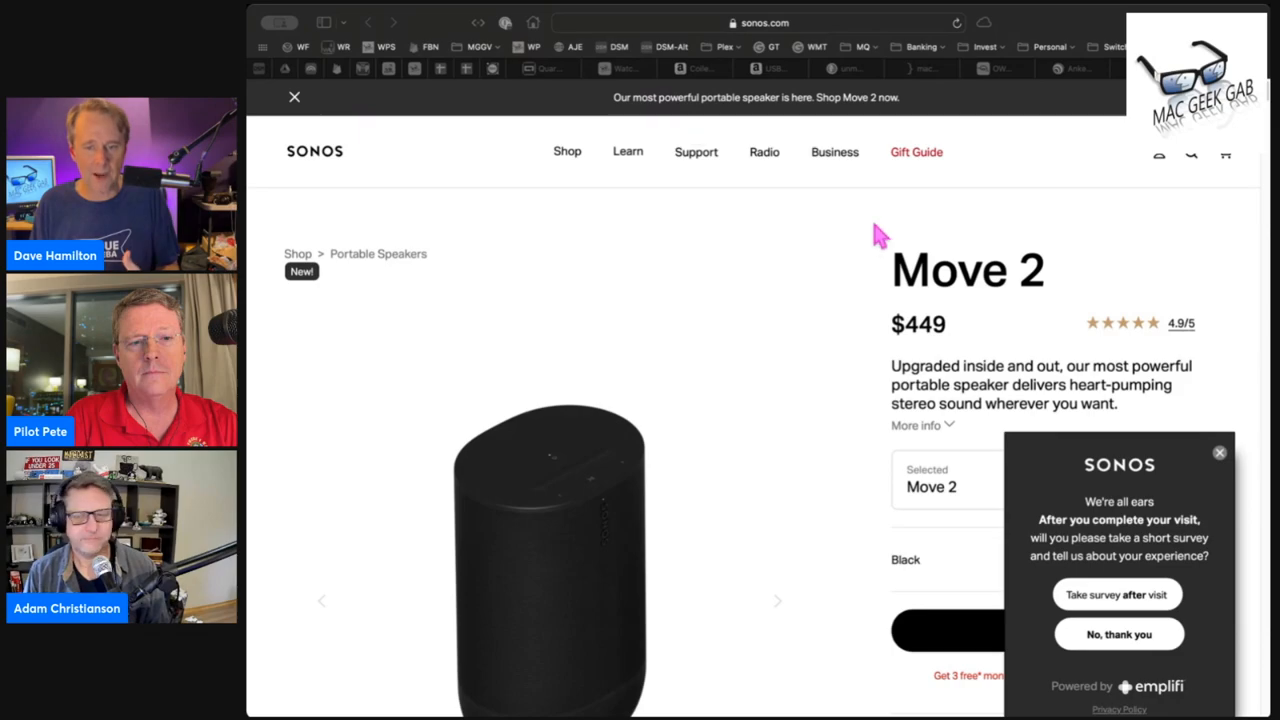
Step: Show the Move 2 in White, then switch the colour to Olive (backorder notice shown)
{"action": "scroll", "scroll_direction": "down", "scroll_amount": 3}
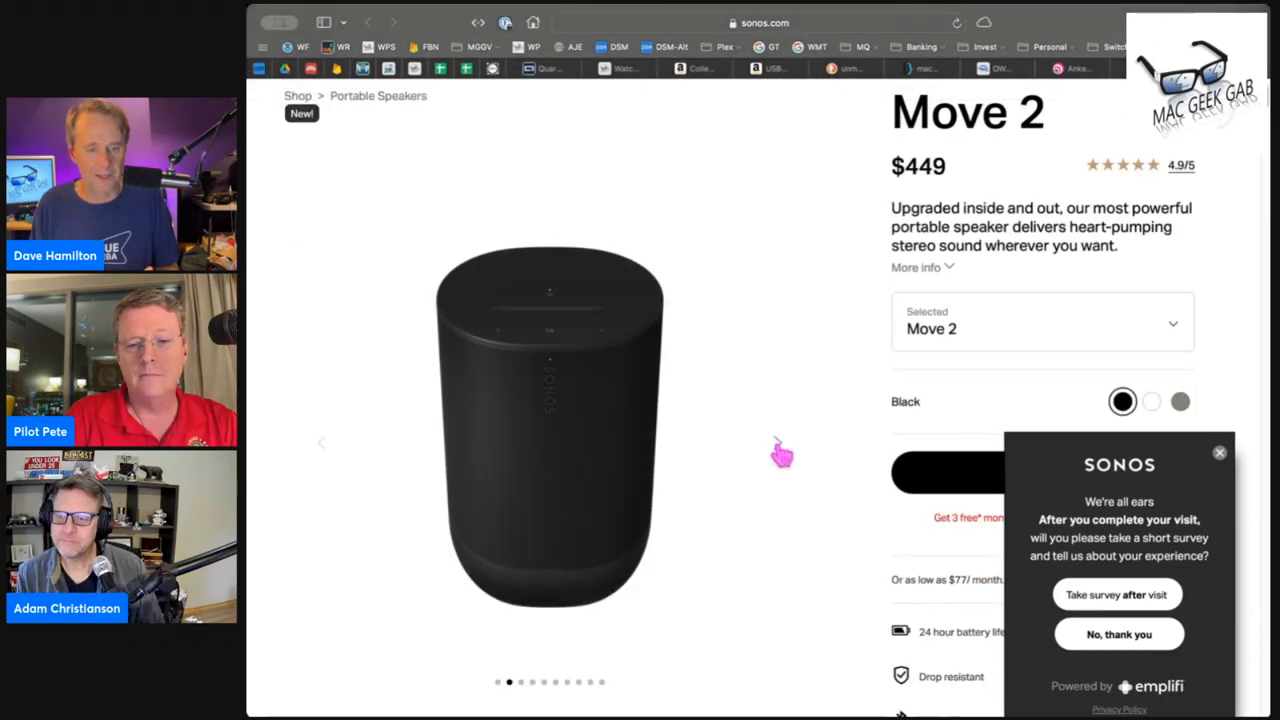
{"action": "left_click", "coordinate": [1152, 400]}
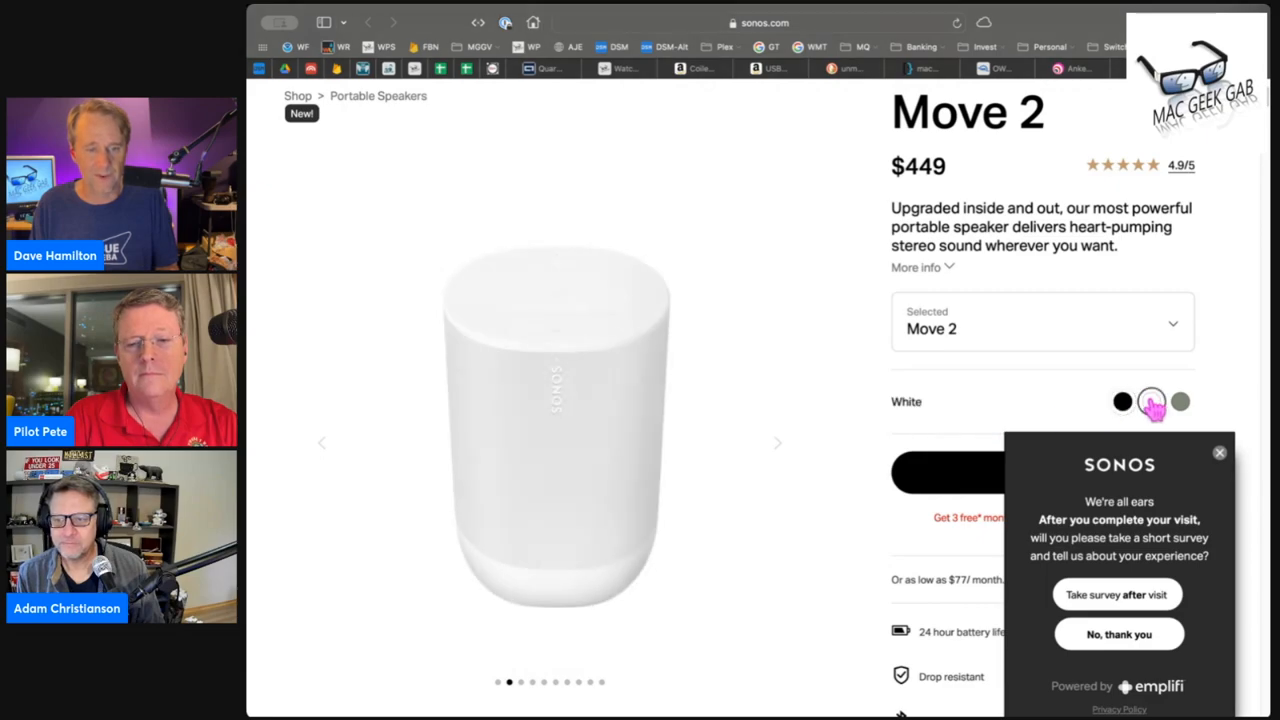
{"action": "left_click", "coordinate": [1152, 400]}
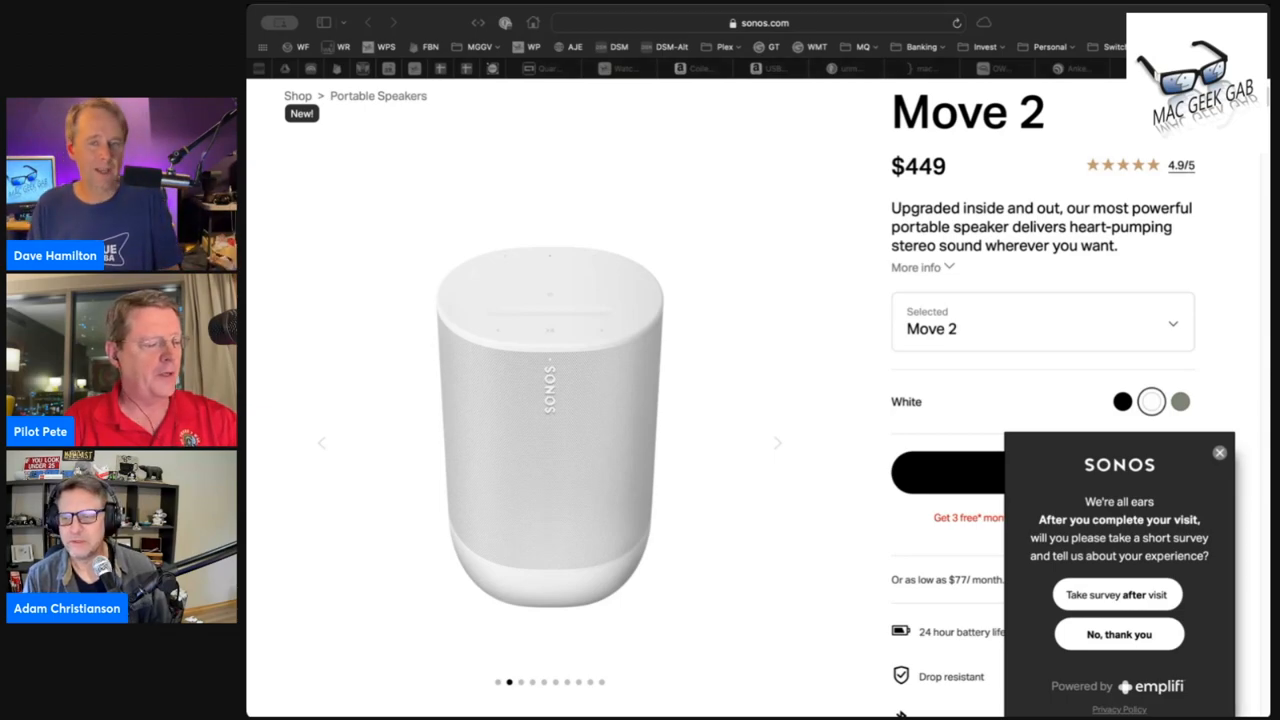
{"action": "left_click", "coordinate": [1180, 400]}
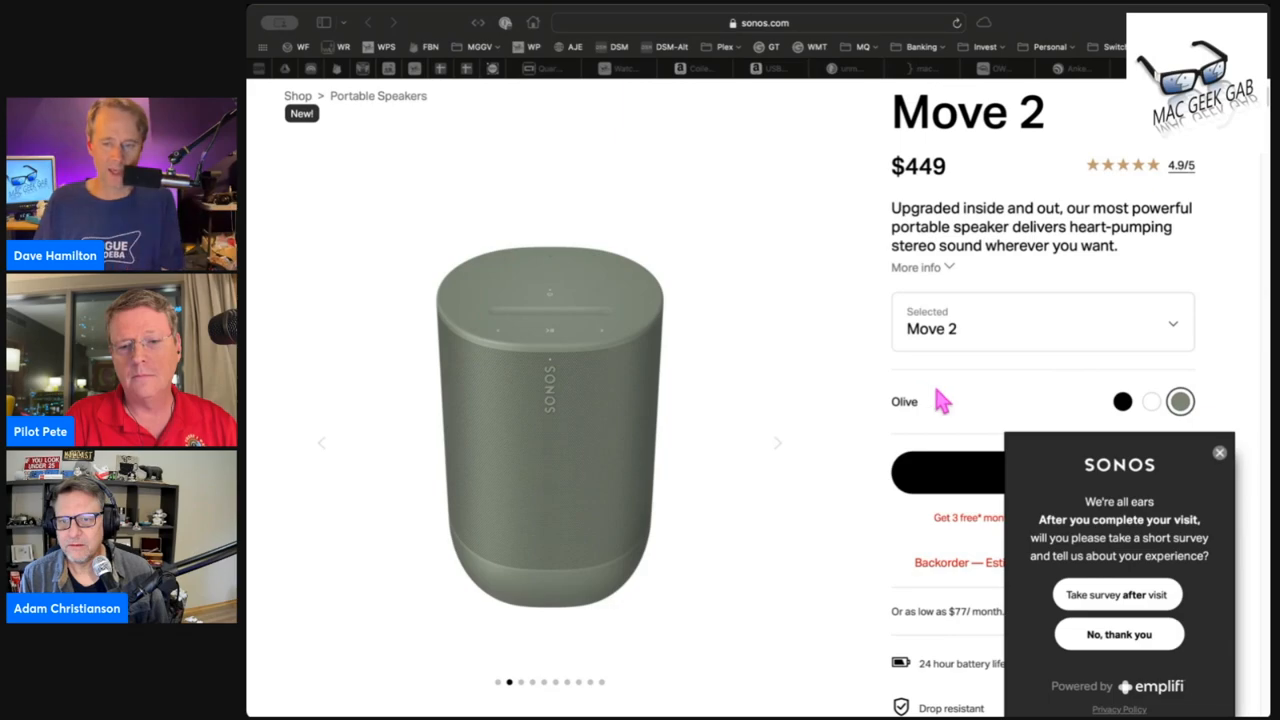
{"action": "mouse_move", "coordinate": [976, 410]}
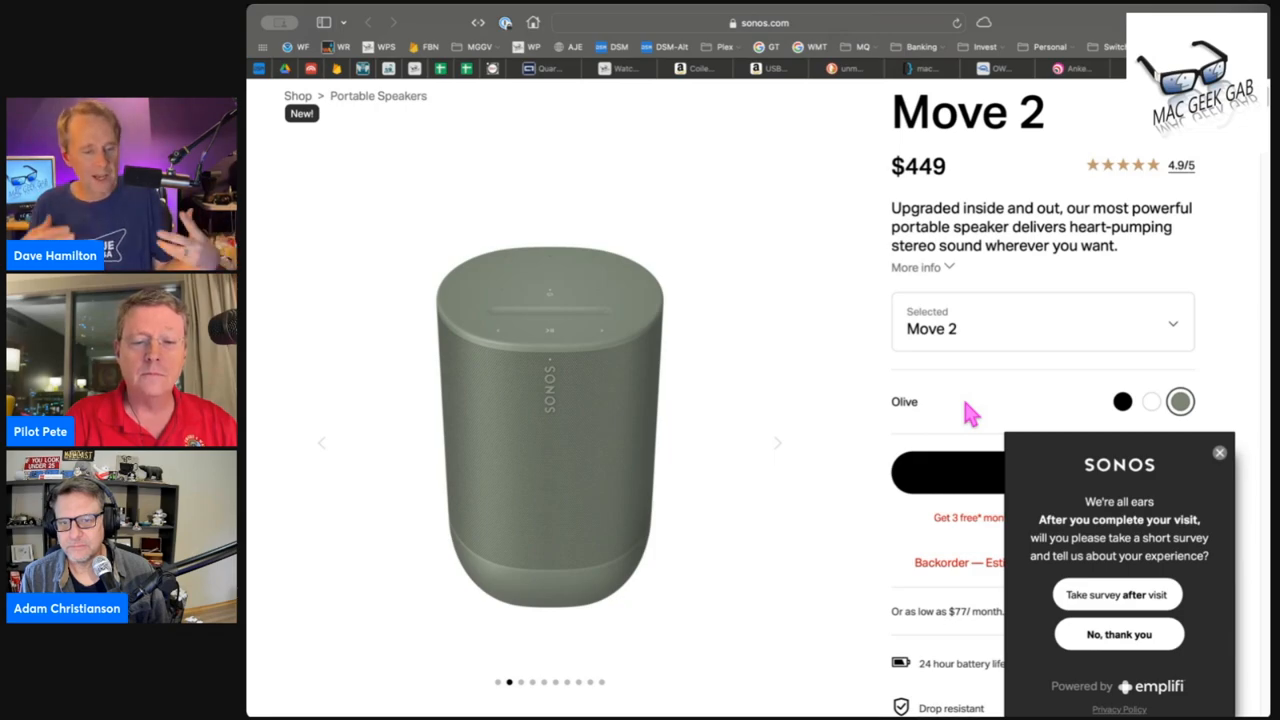
Step: Advance the Olive Move 2 gallery two photos to see other angles
{"action": "left_click", "coordinate": [778, 442]}
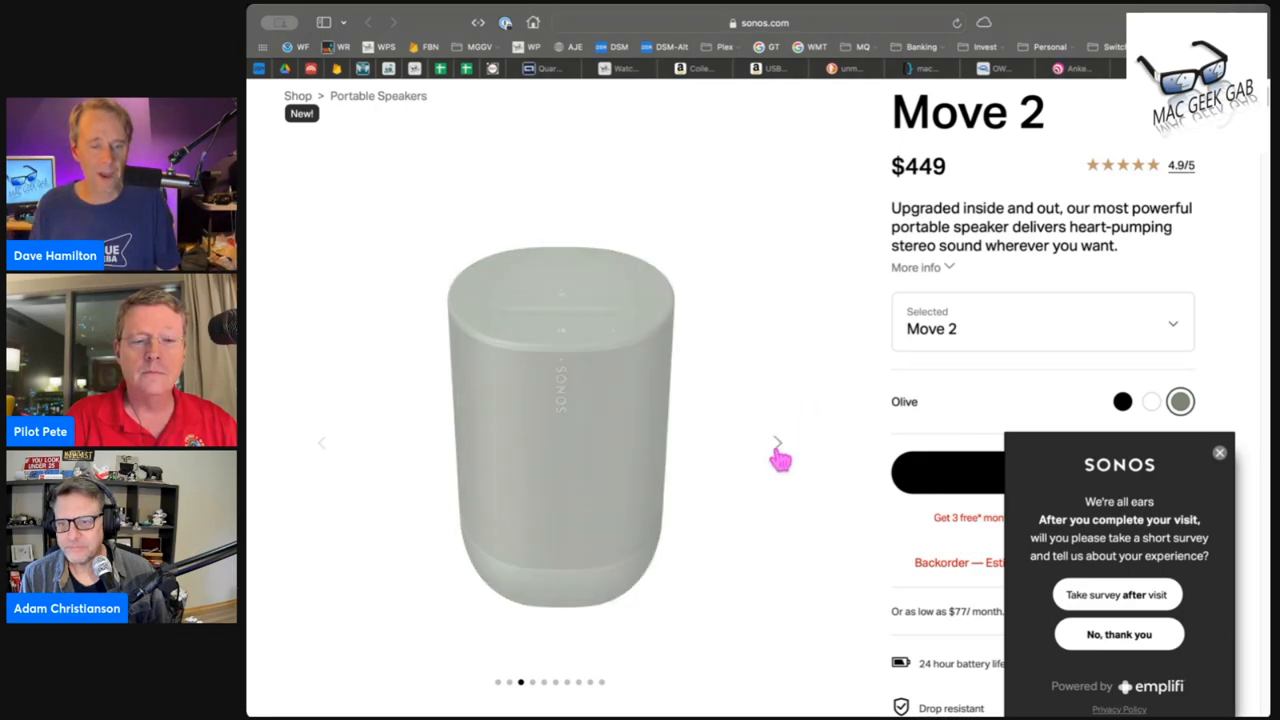
{"action": "left_click", "coordinate": [780, 442]}
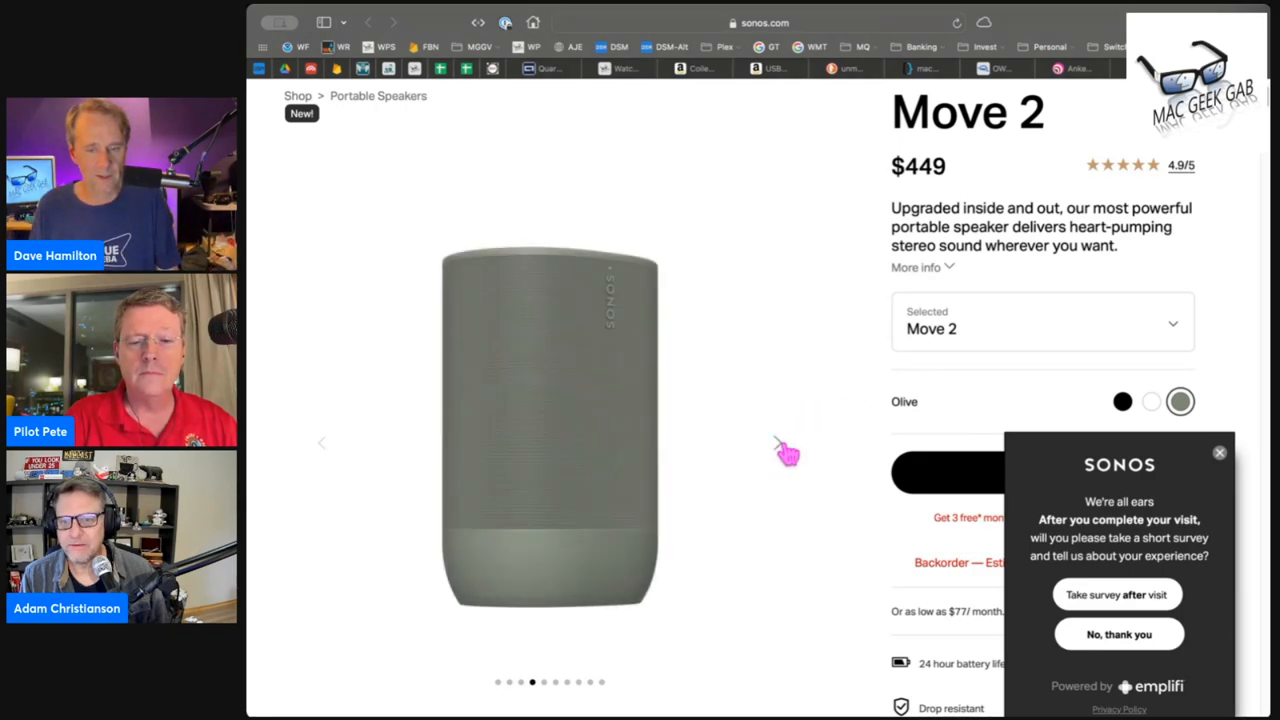